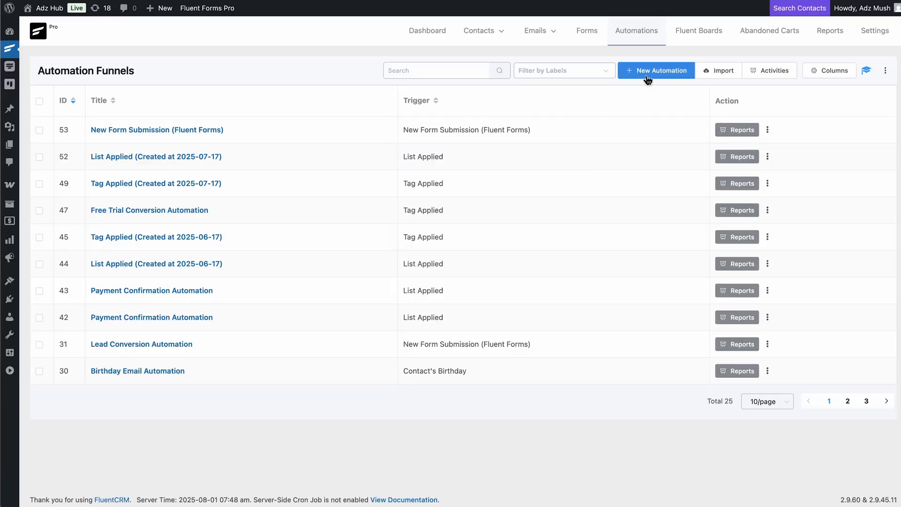
- Begin a new automation funnel built from scratch rather than a template
left_click(656, 70)
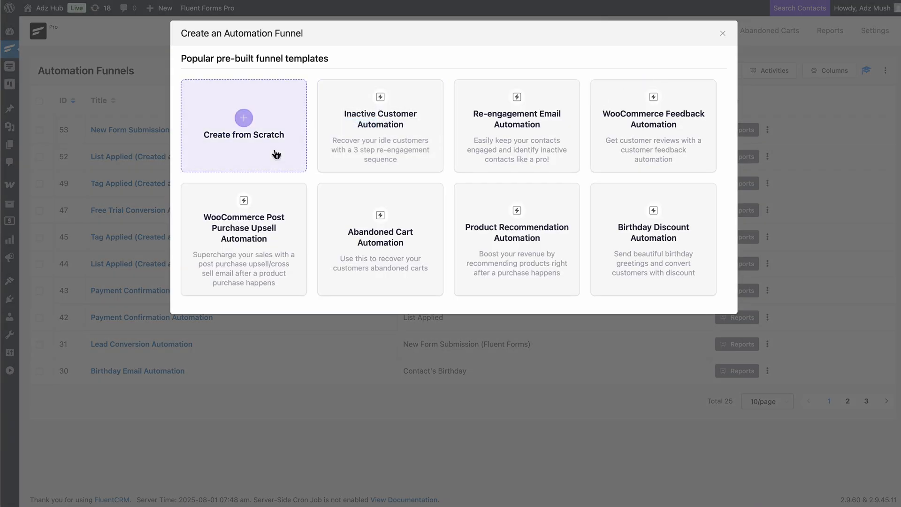
left_click(243, 125)
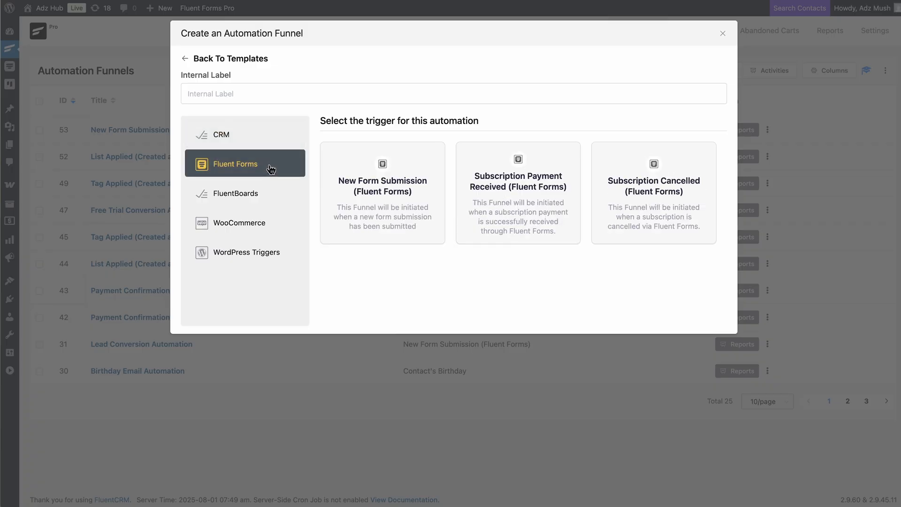